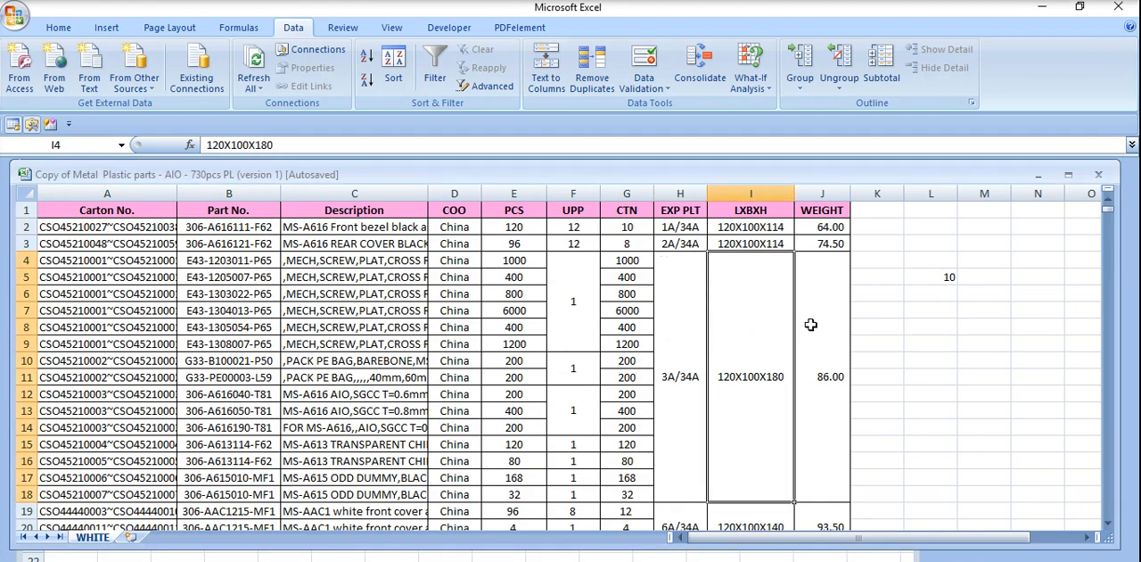
- Check the merged dimension and weight cells, then enter the header 'Weigh' in K1
{"action": "left_click", "coordinate": [822, 260]}
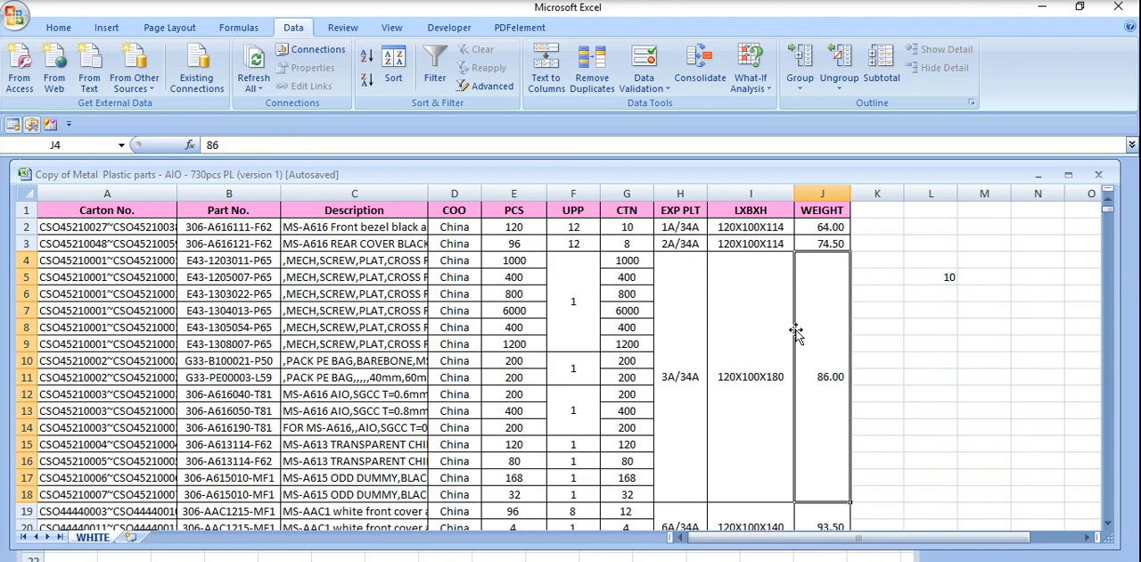
{"action": "left_click", "coordinate": [750, 376]}
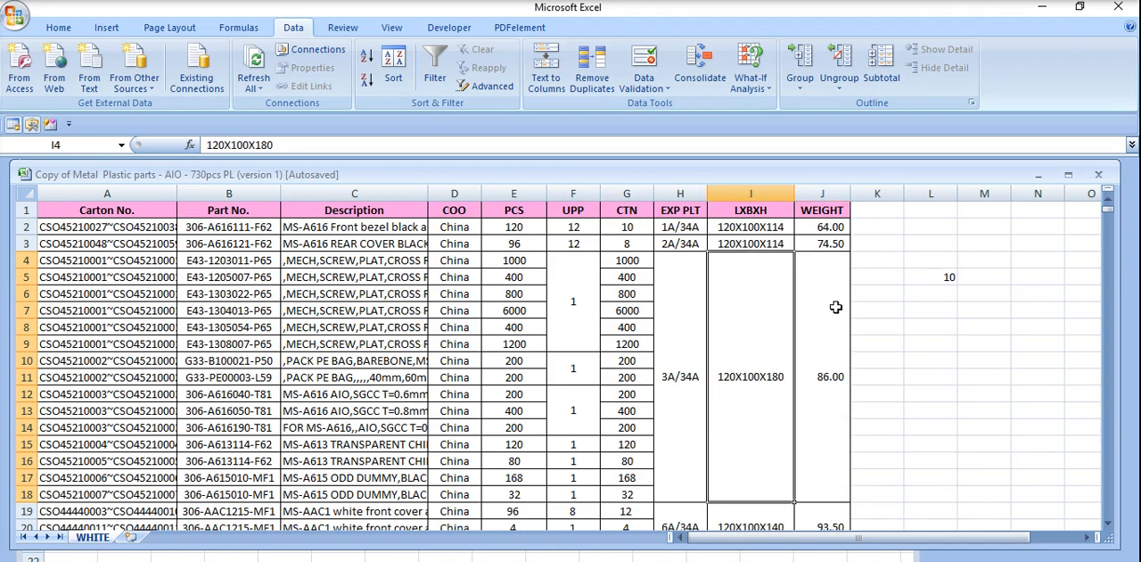
{"action": "mouse_move", "coordinate": [888, 249]}
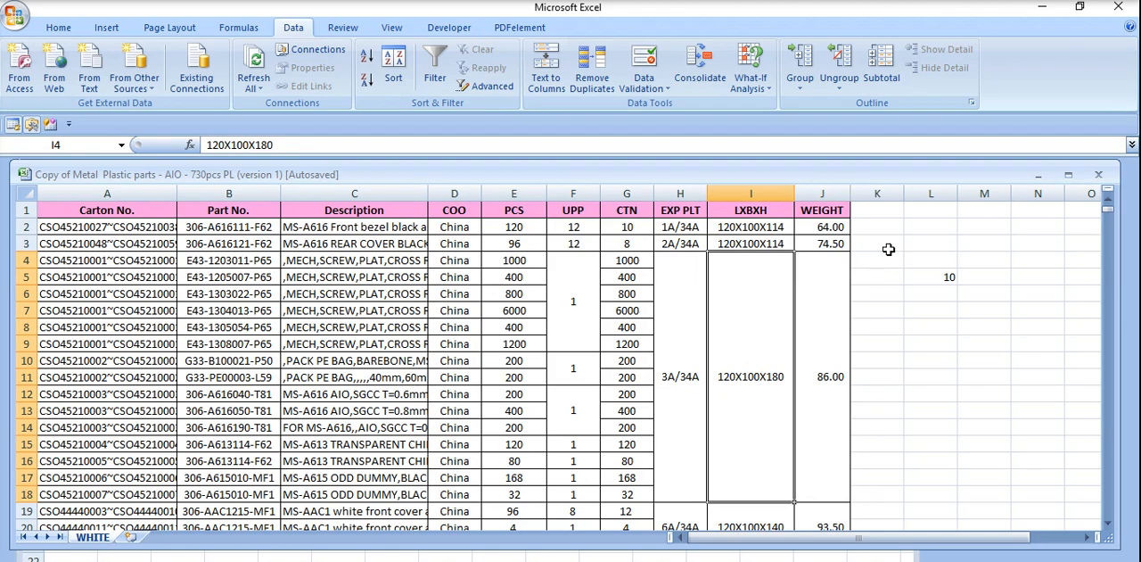
{"action": "left_click", "coordinate": [876, 209]}
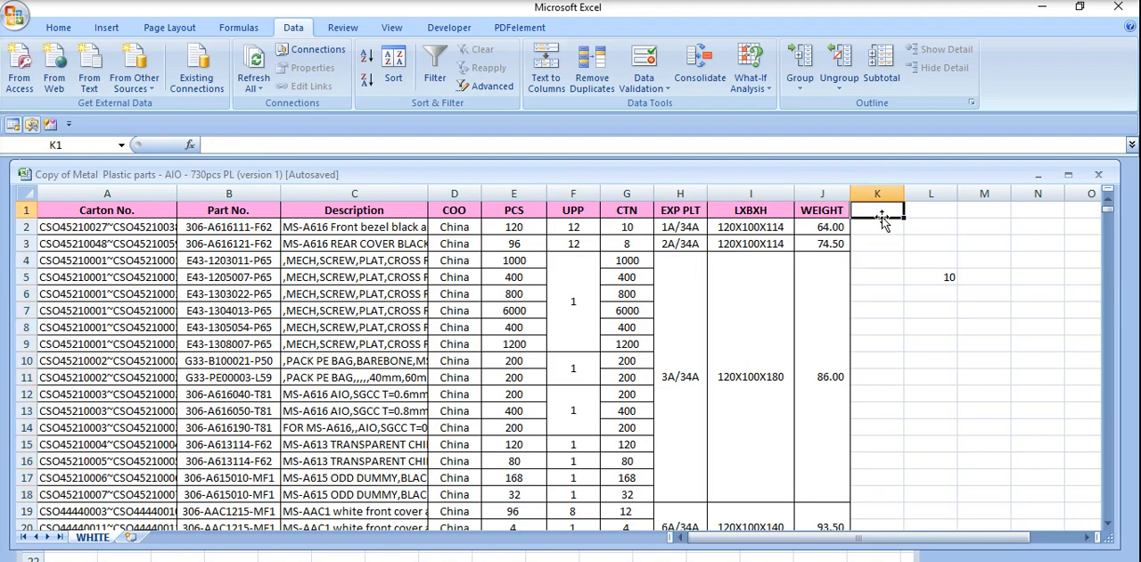
{"action": "type", "text": "Weigh"}
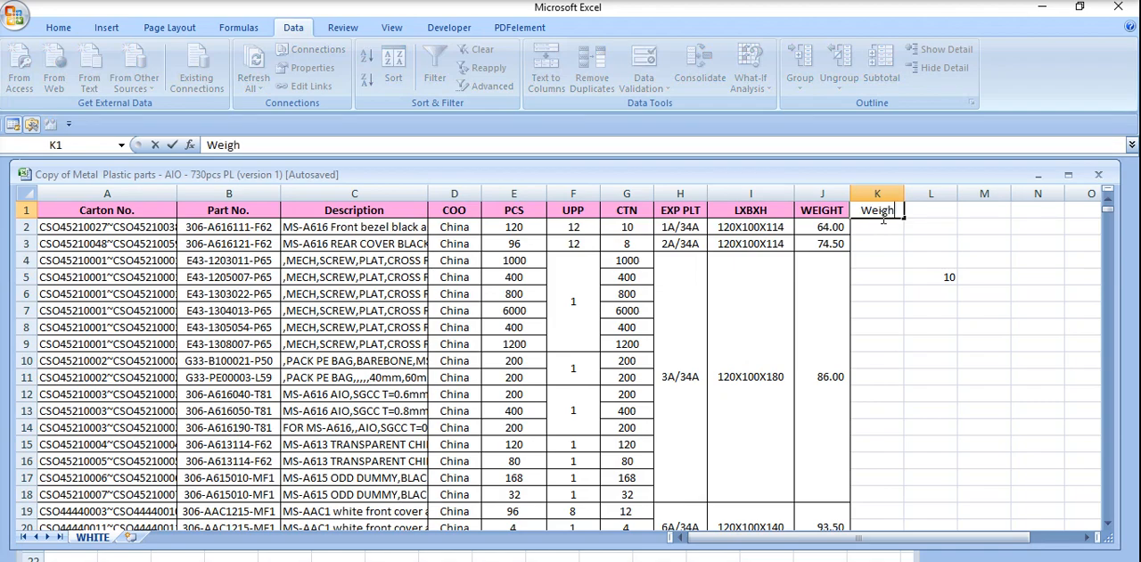
{"action": "type", "text": "y"}
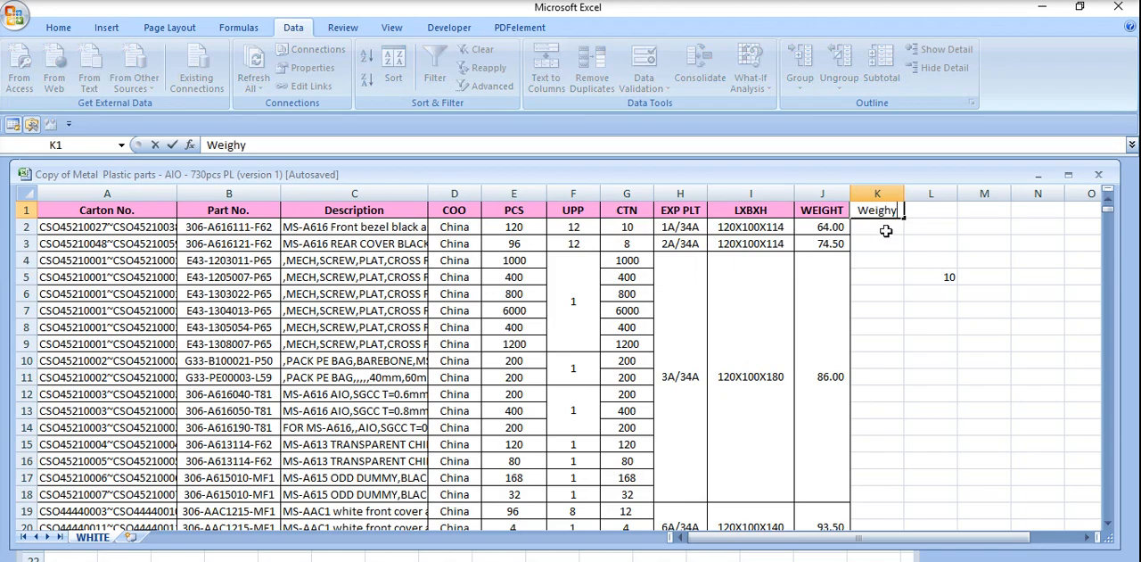
{"action": "key", "text": "Backspace"}
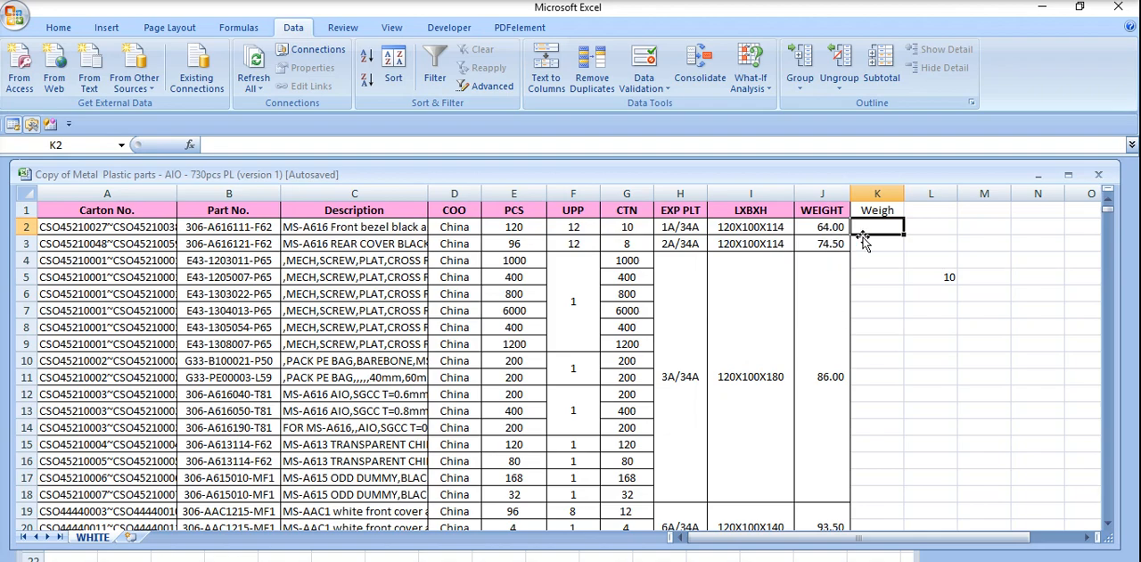
{"action": "mouse_move", "coordinate": [891, 236]}
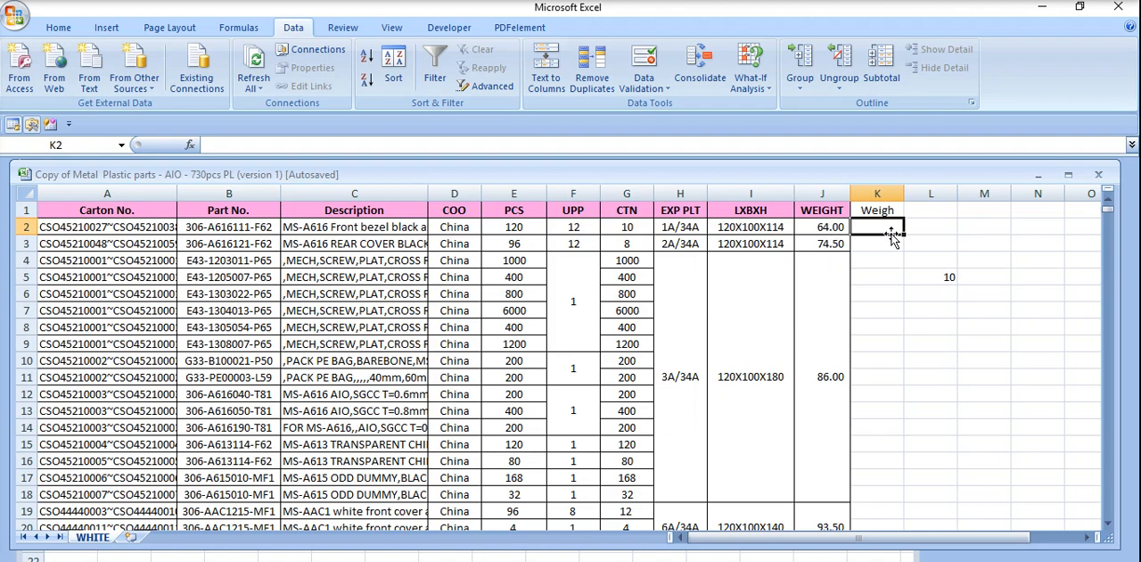
- Enter =J2+10 in K2, turning the 64.00 weight into 74.00
{"action": "type", "text": "="}
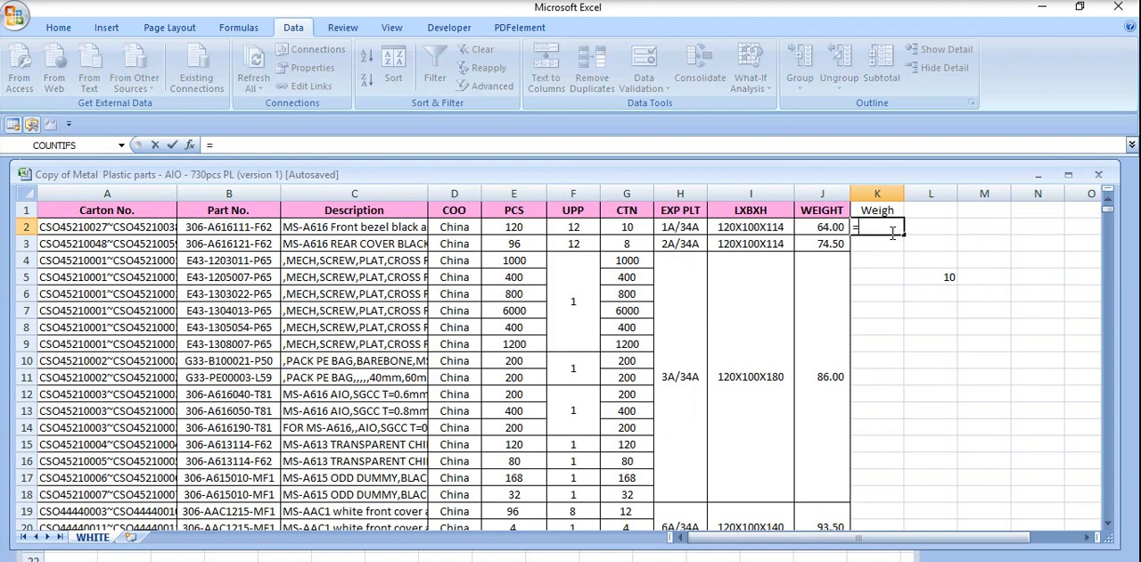
{"action": "left_click", "coordinate": [821, 226]}
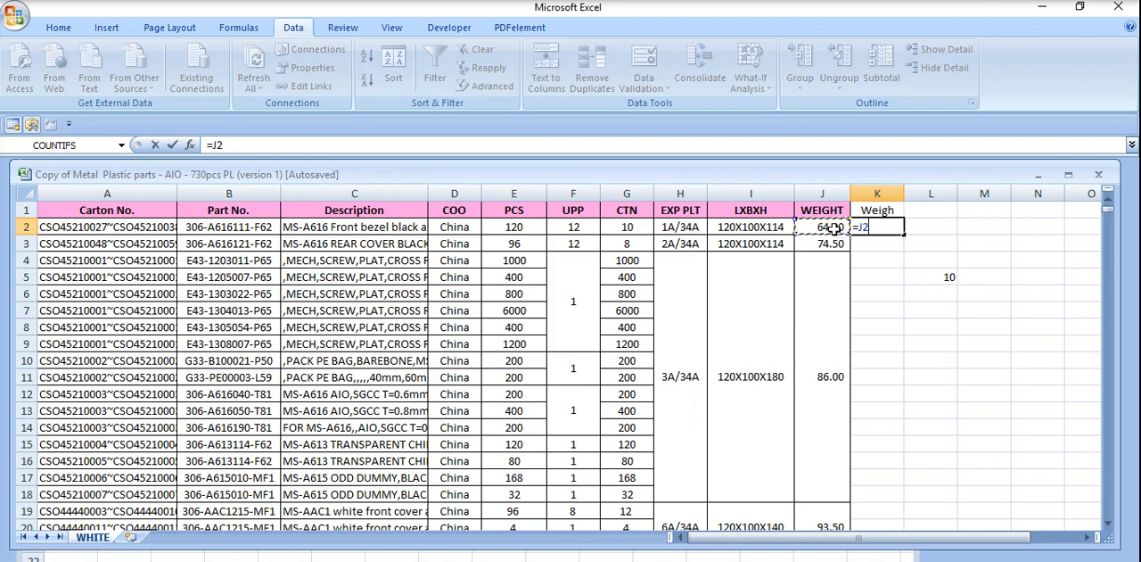
{"action": "type", "text": "+"}
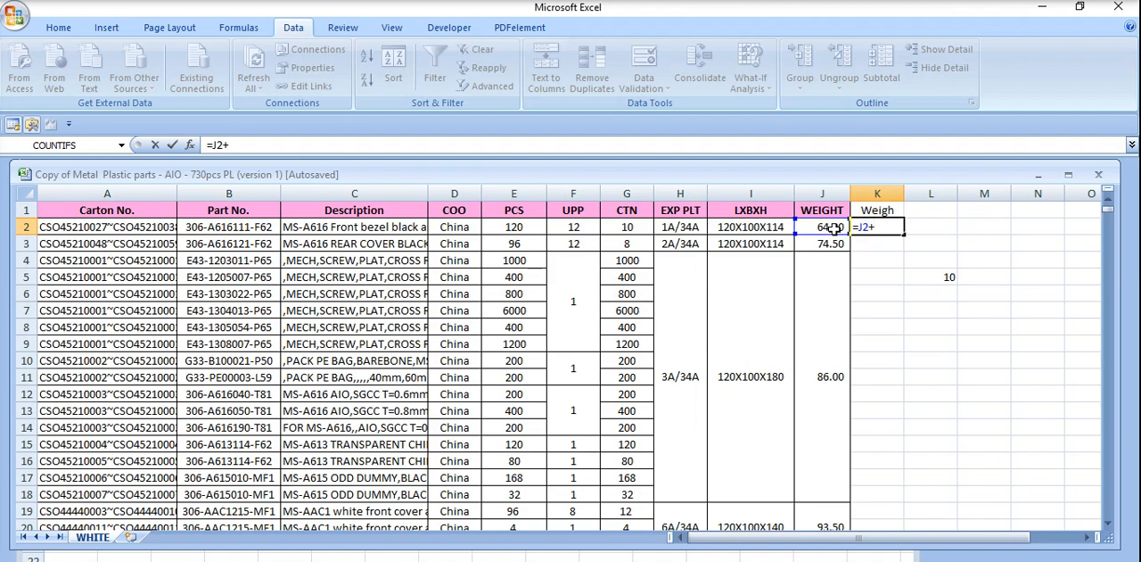
{"action": "key", "text": "Return"}
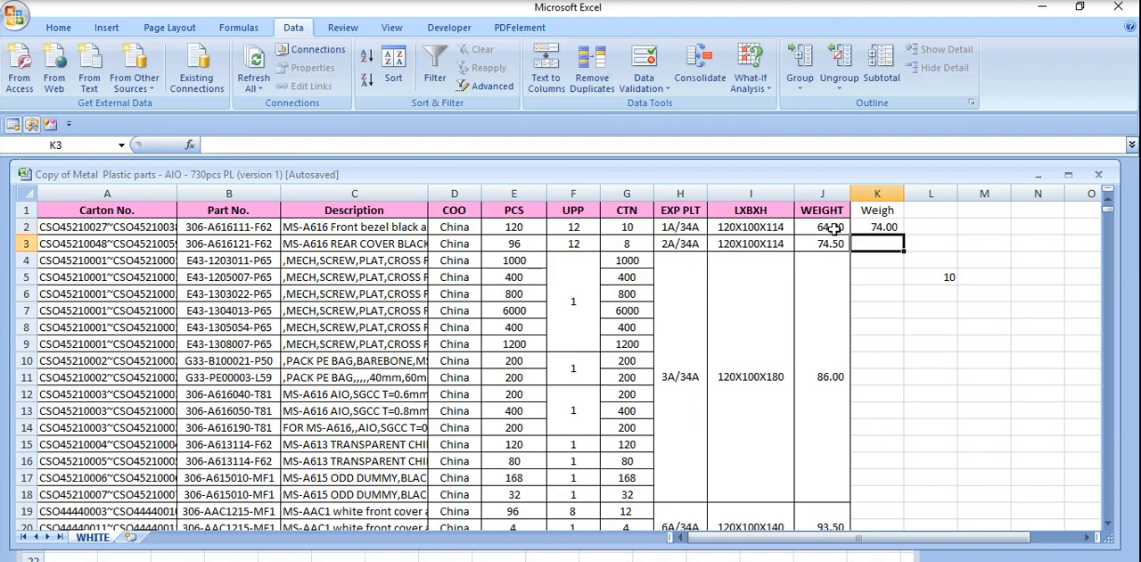
{"action": "left_click", "coordinate": [878, 227]}
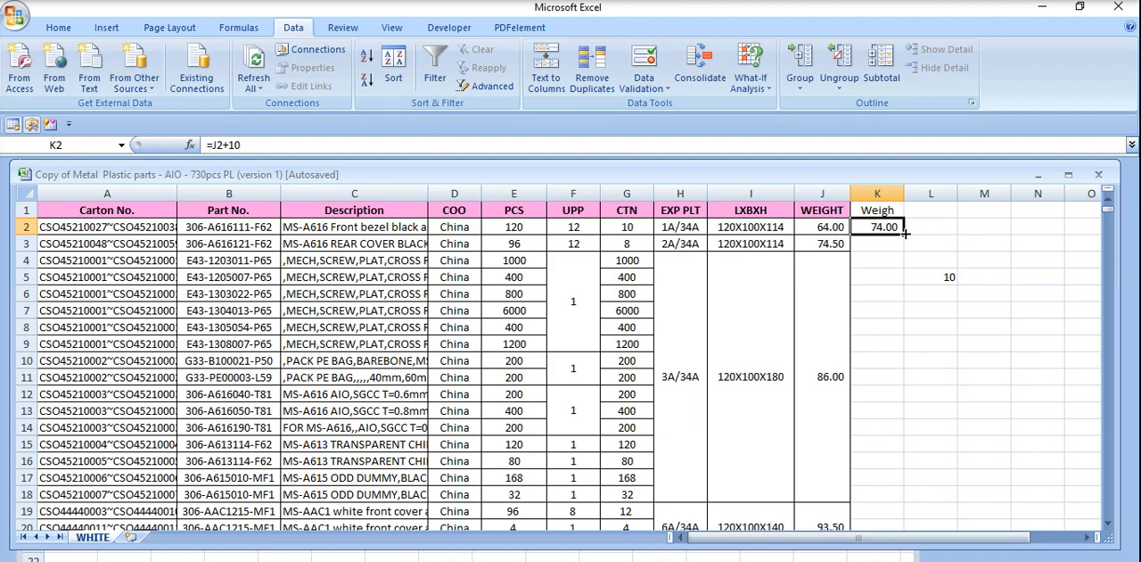
- Review the filled Weigh results: 84.50 and 96.00, but 10.00 beside merged weights
{"action": "scroll", "scroll_direction": "down", "scroll_amount": 3}
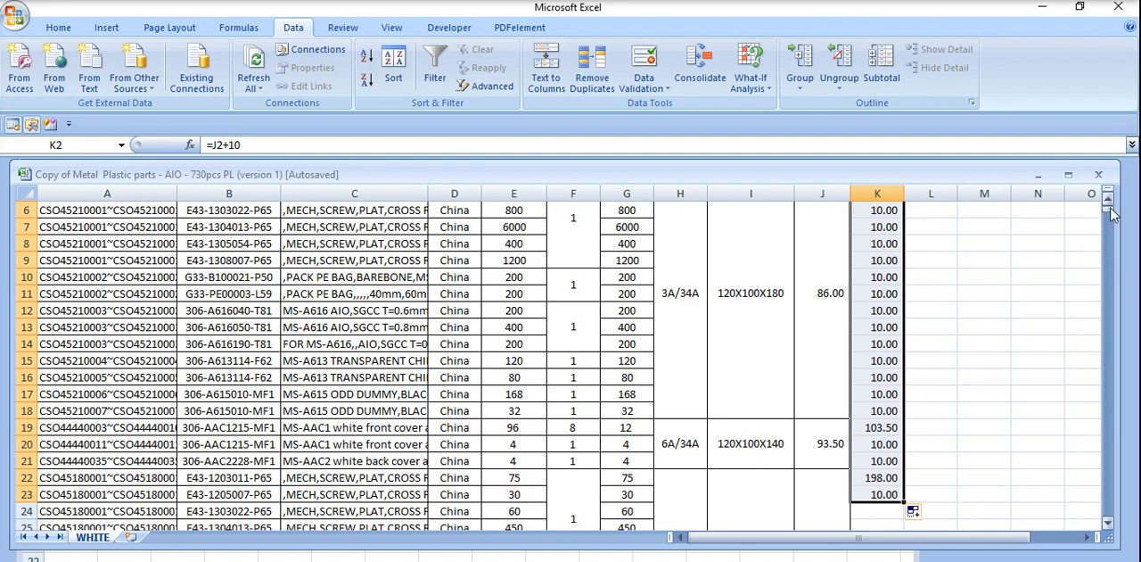
{"action": "scroll", "scroll_direction": "up", "scroll_amount": 3}
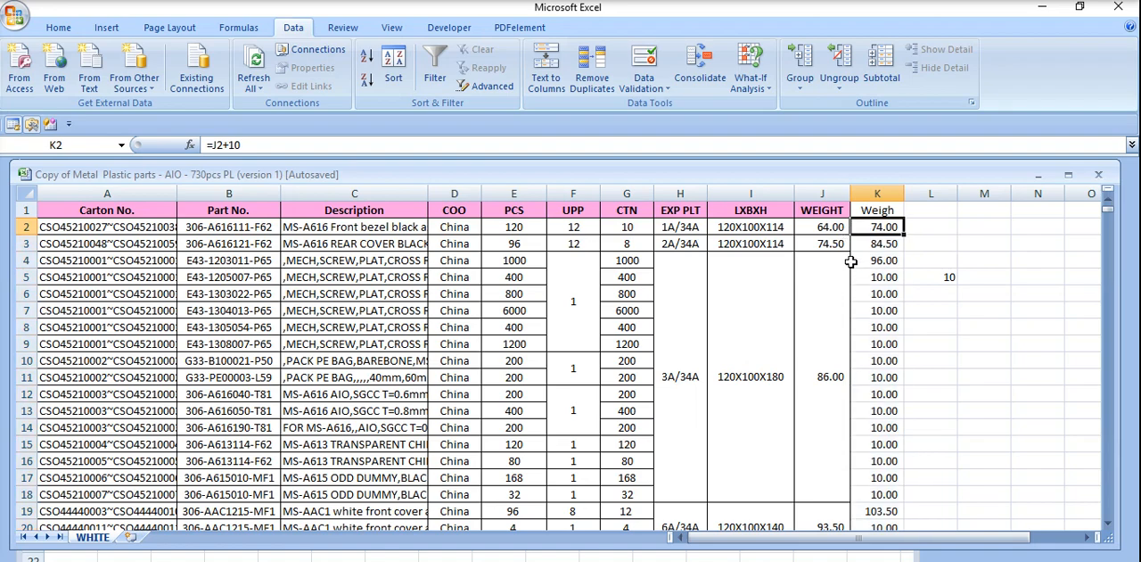
{"action": "left_click", "coordinate": [877, 243]}
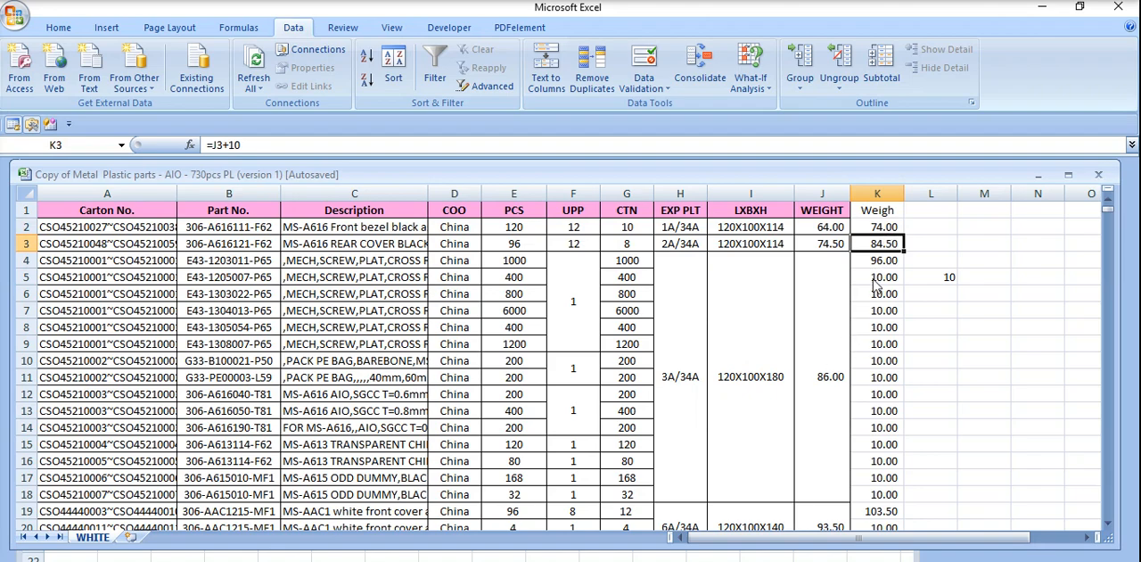
{"action": "left_click", "coordinate": [877, 259]}
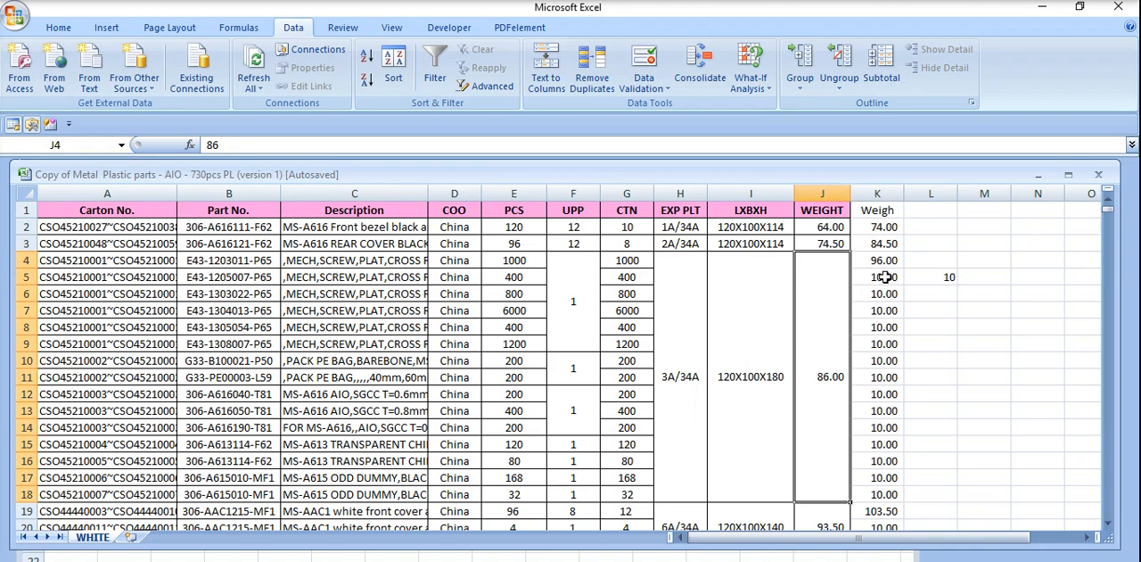
{"action": "left_click", "coordinate": [877, 294]}
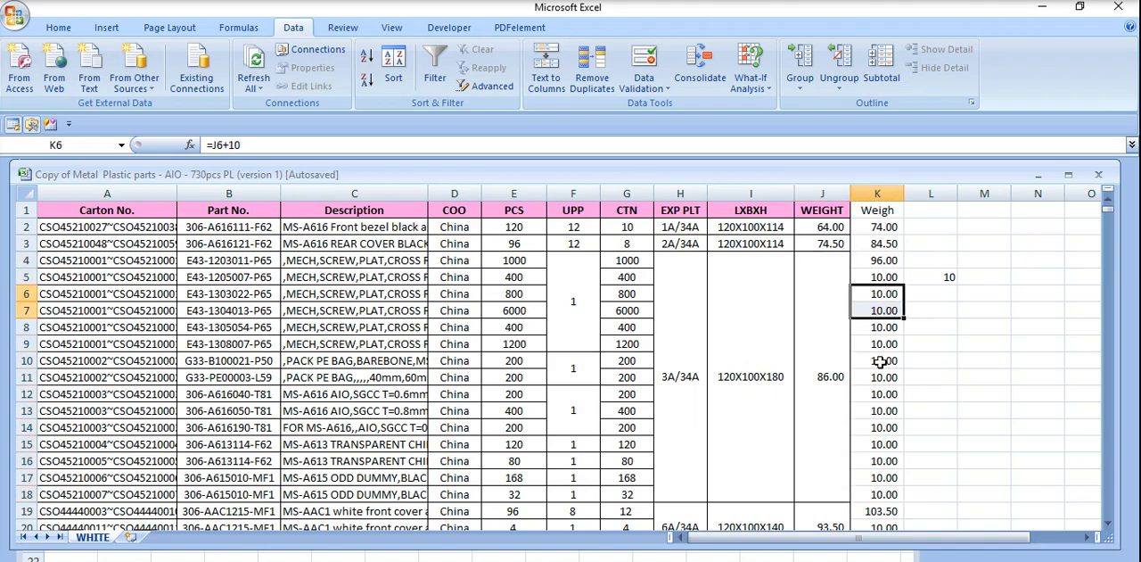
{"action": "left_click", "coordinate": [876, 477]}
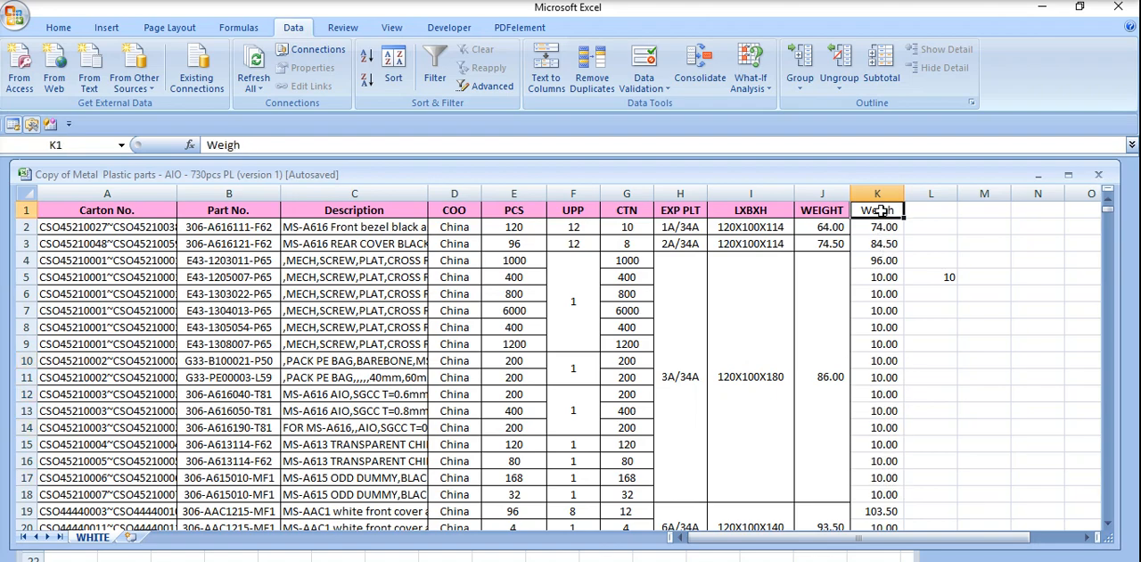
{"action": "mouse_move", "coordinate": [343, 27]}
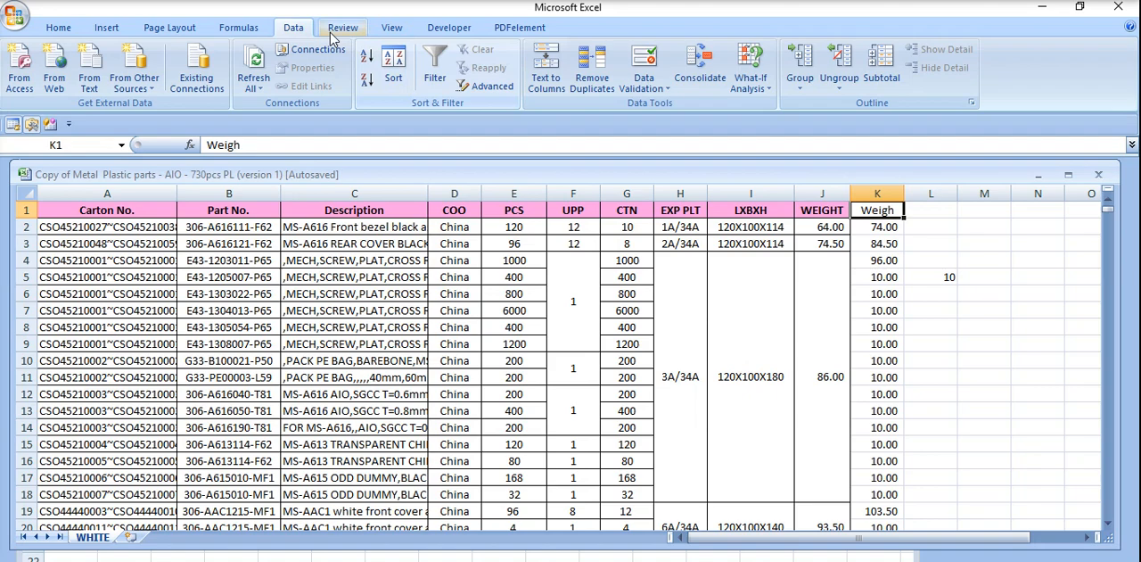
{"action": "mouse_move", "coordinate": [434, 68]}
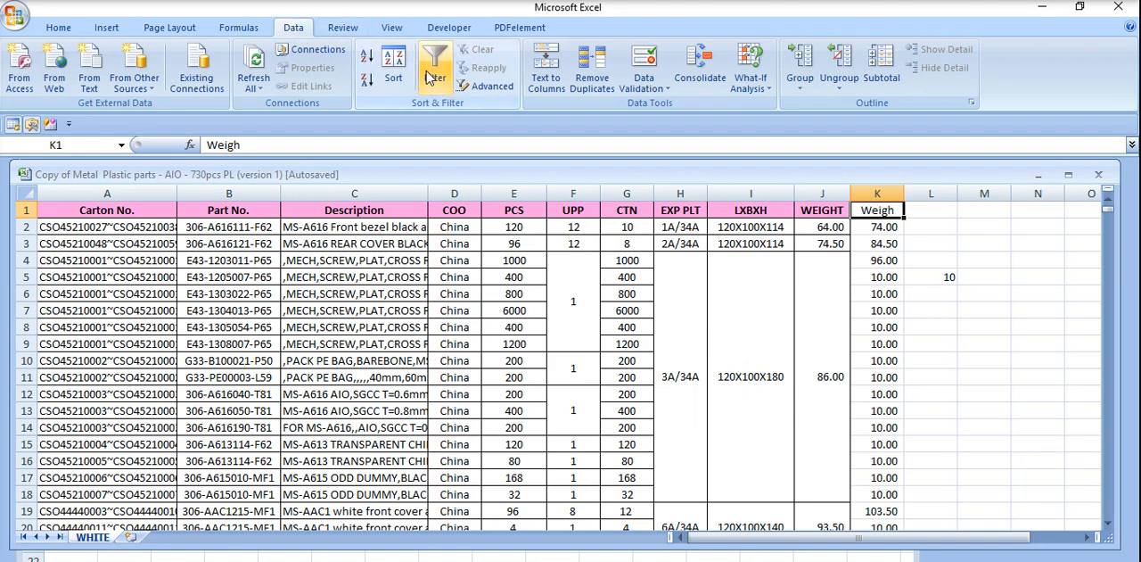
- Filter column K to 10.00, clear those results, then show all rows again
{"action": "left_click", "coordinate": [435, 67]}
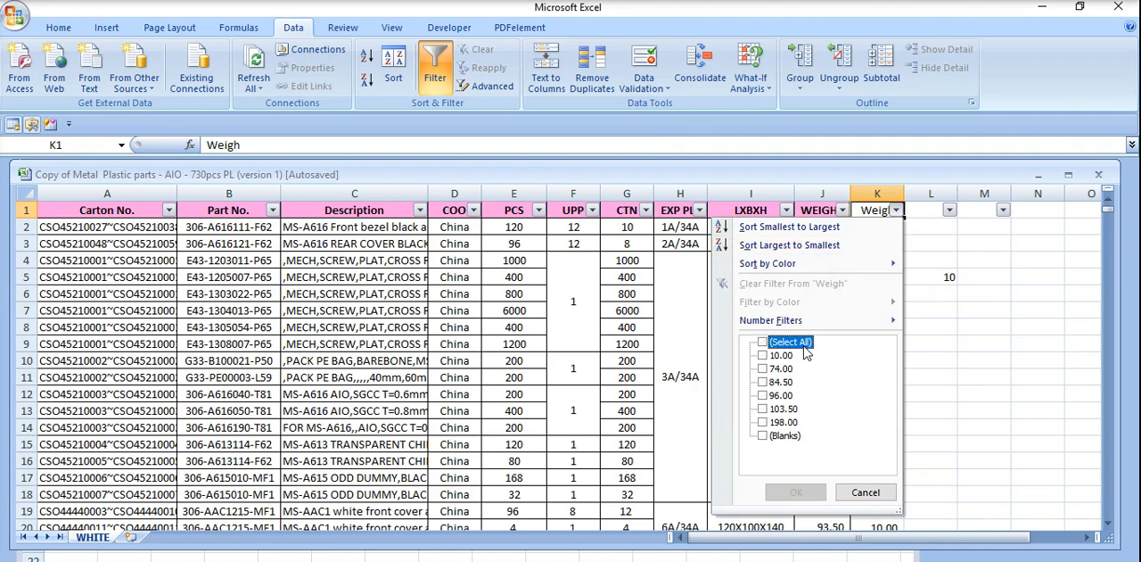
{"action": "left_click", "coordinate": [762, 354]}
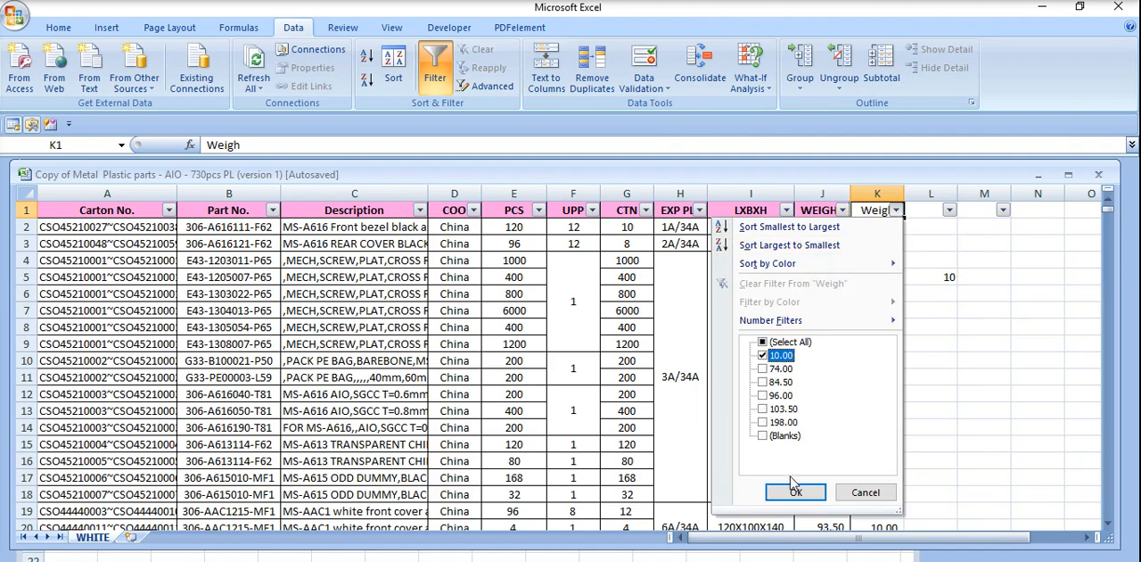
{"action": "left_click", "coordinate": [795, 491]}
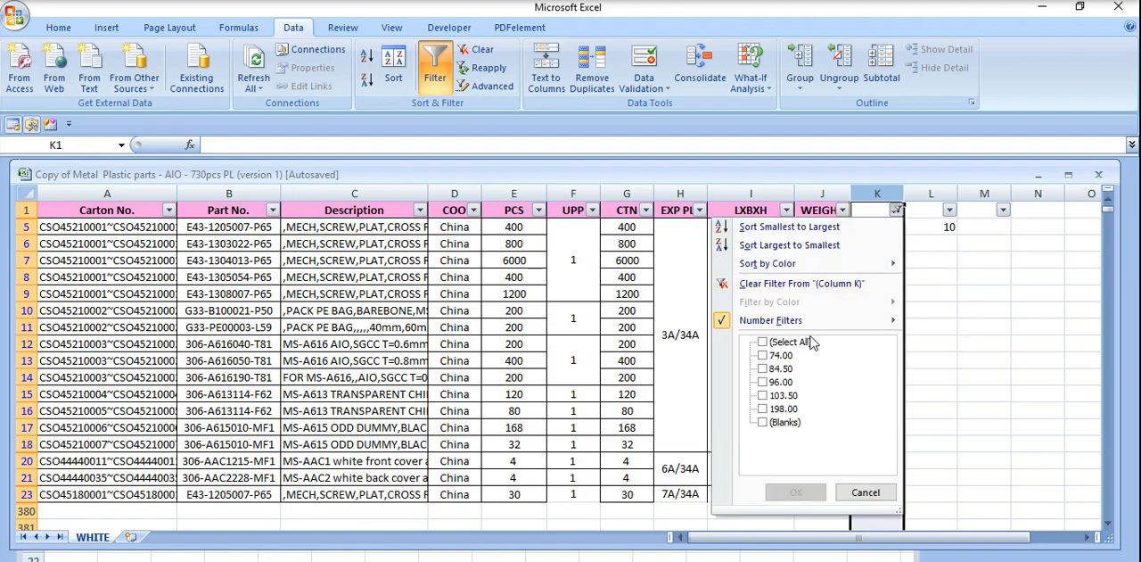
{"action": "left_click", "coordinate": [763, 342]}
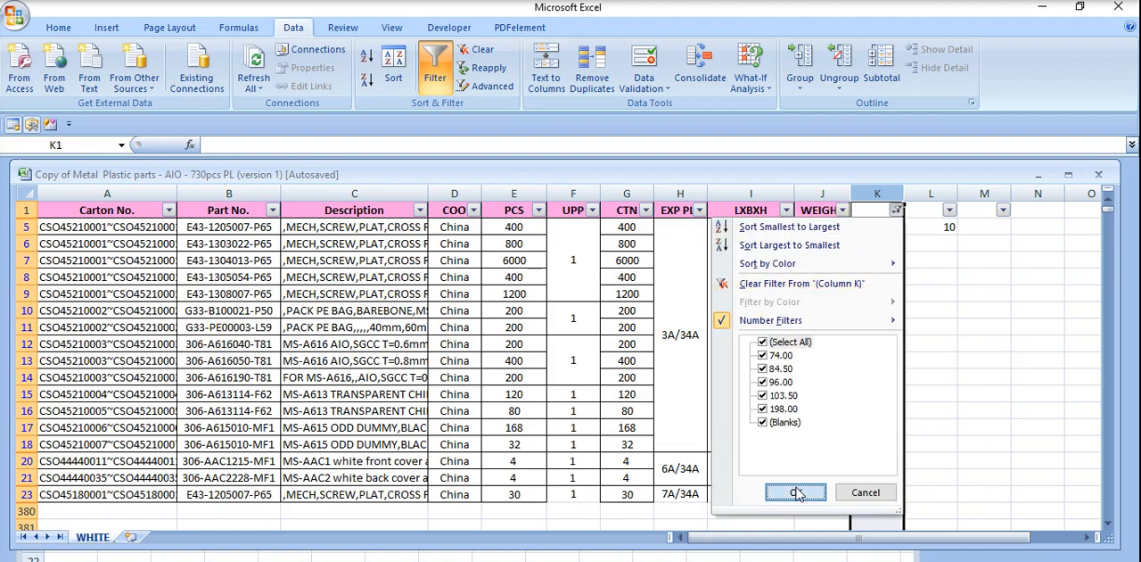
{"action": "left_click", "coordinate": [795, 493]}
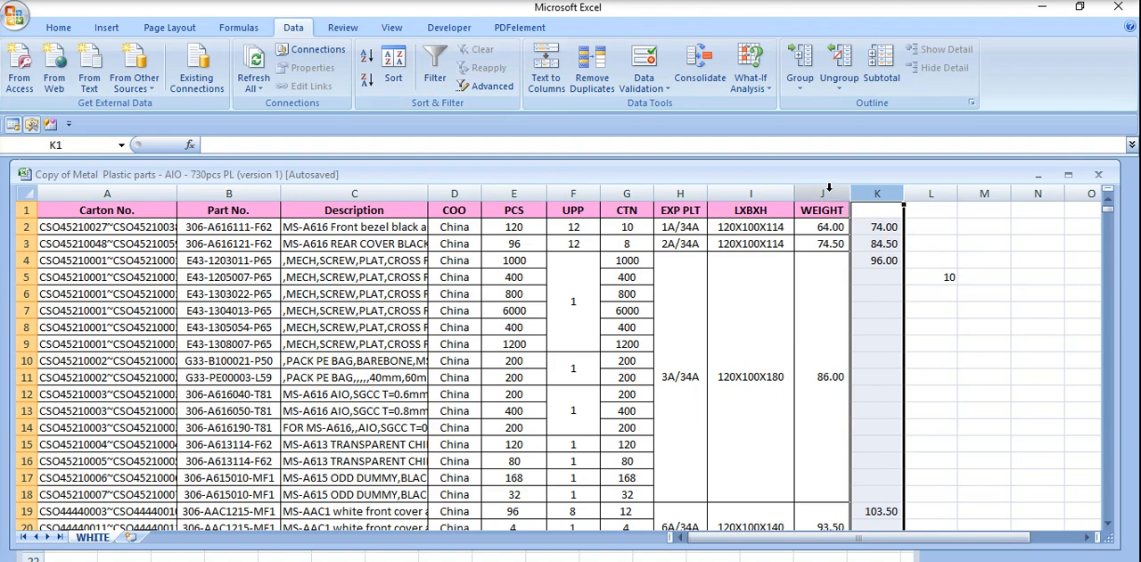
- Paste column J's formats onto column K to copy the merged-cell layout
{"action": "left_click", "coordinate": [820, 194]}
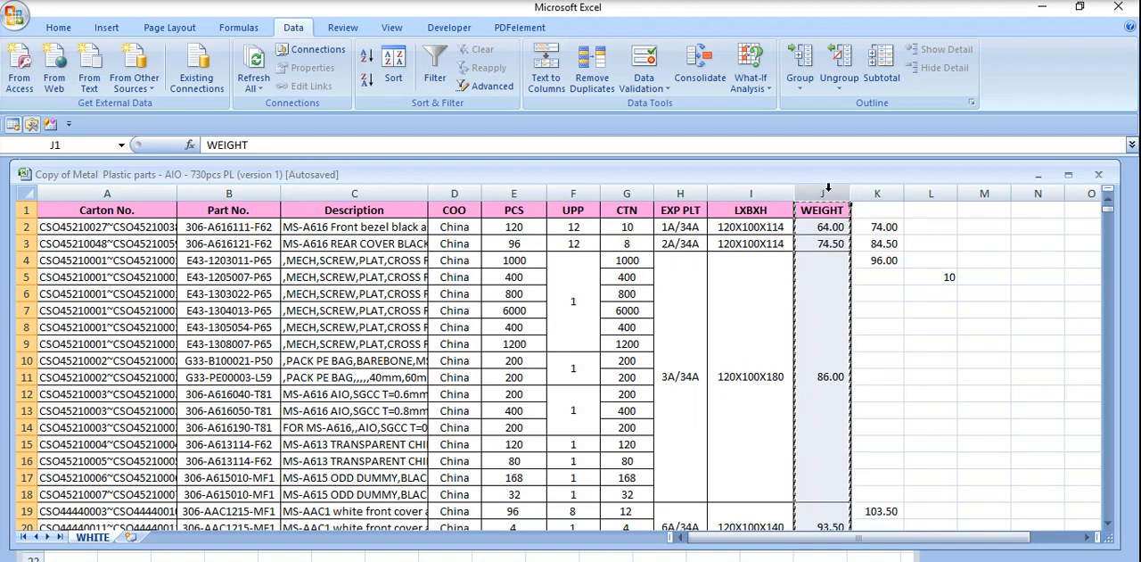
{"action": "mouse_move", "coordinate": [877, 193]}
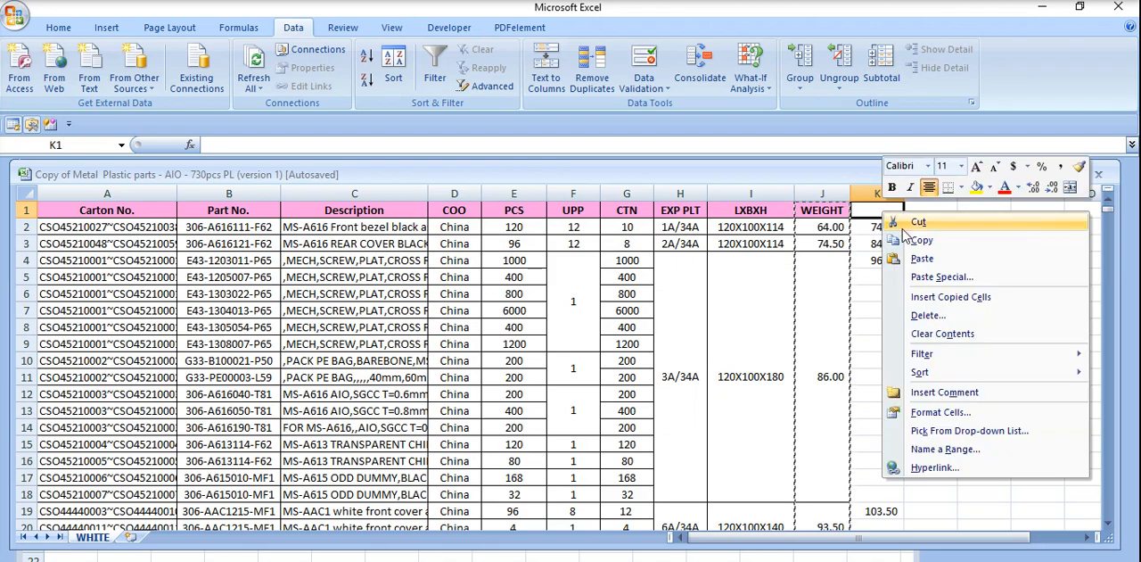
{"action": "left_click", "coordinate": [941, 276]}
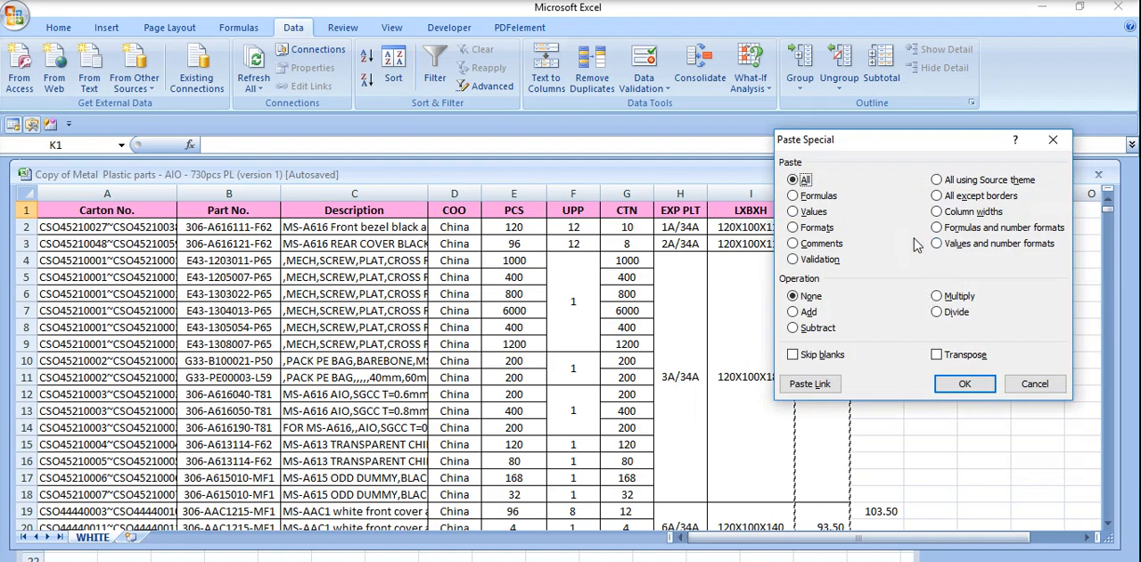
{"action": "left_click", "coordinate": [792, 227]}
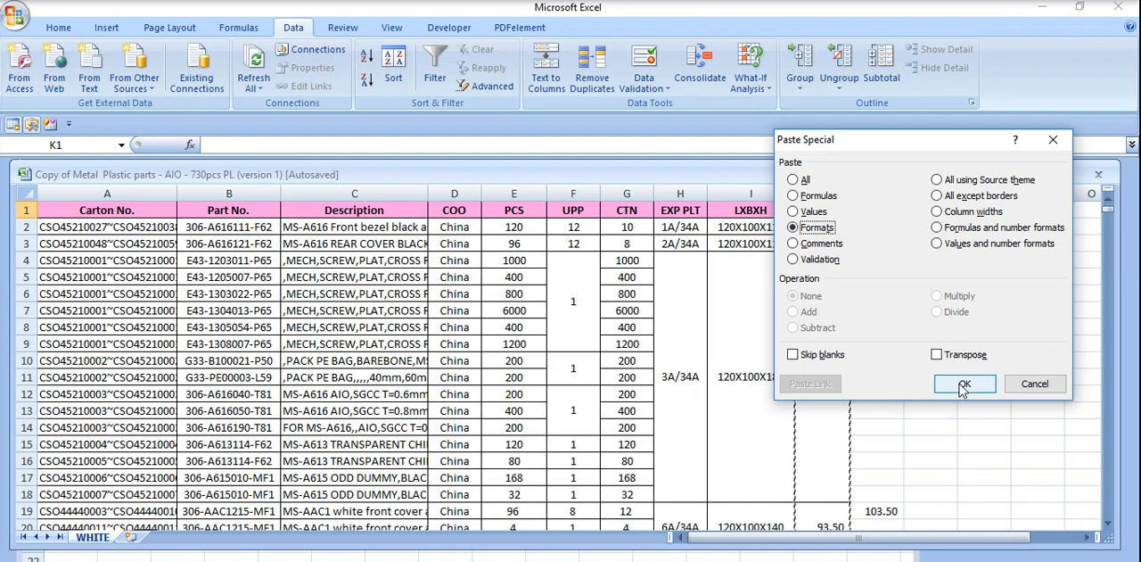
{"action": "left_click", "coordinate": [965, 384]}
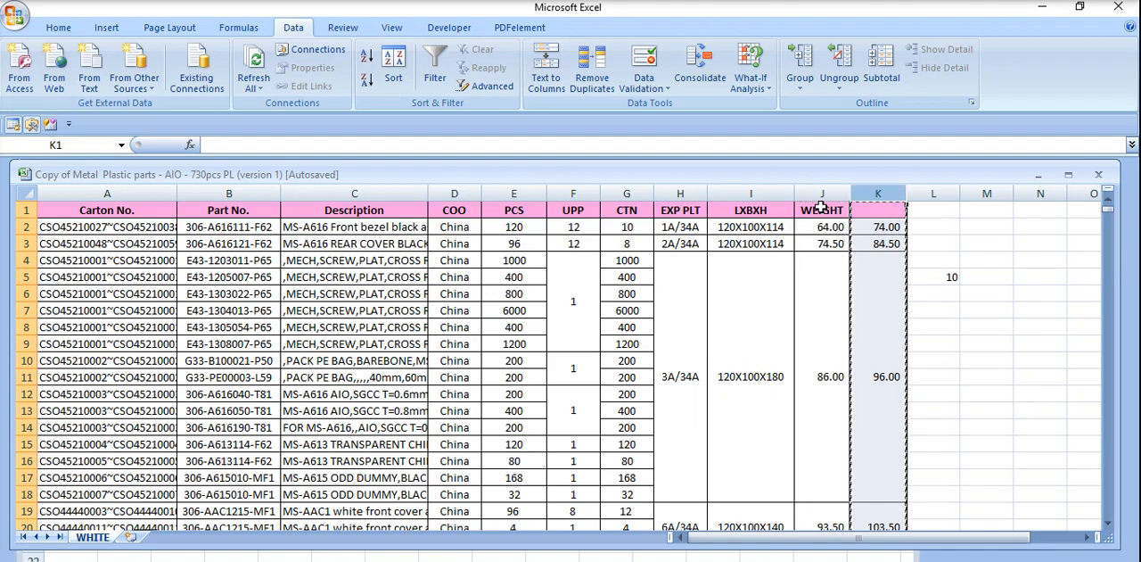
- Paste column K into WEIGHT as values and number formats (74.00, 84.50, 96.00, 103.50)
{"action": "left_click", "coordinate": [822, 209]}
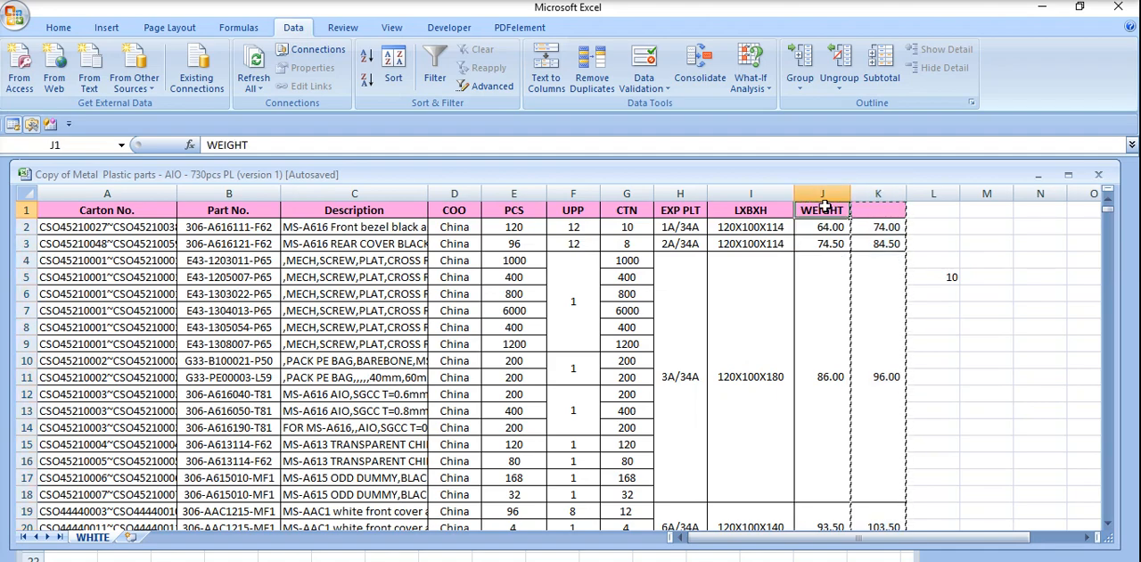
{"action": "right_click", "coordinate": [822, 210]}
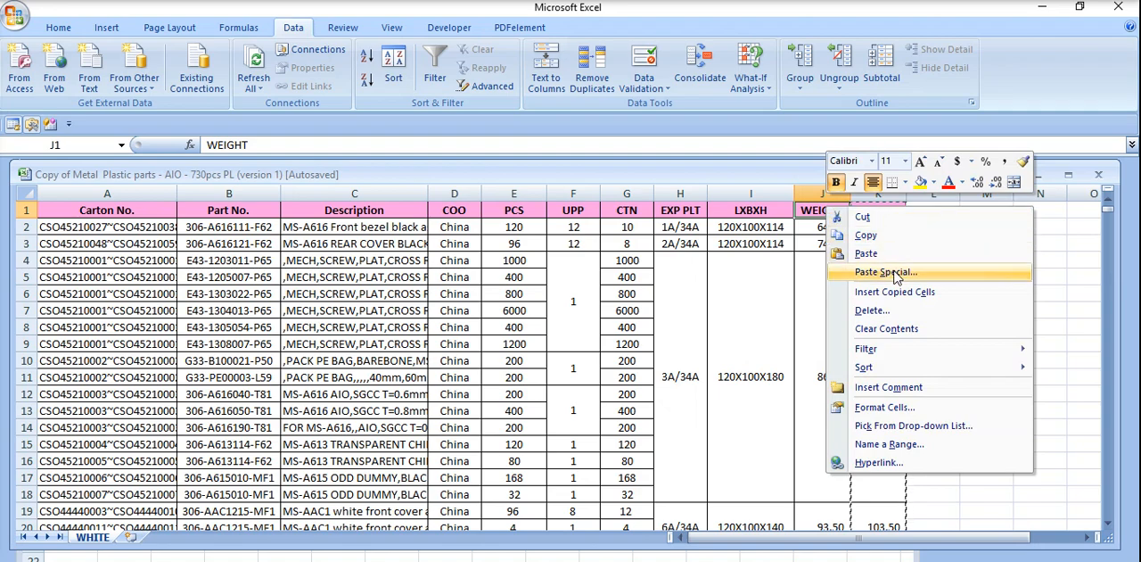
{"action": "left_click", "coordinate": [883, 271]}
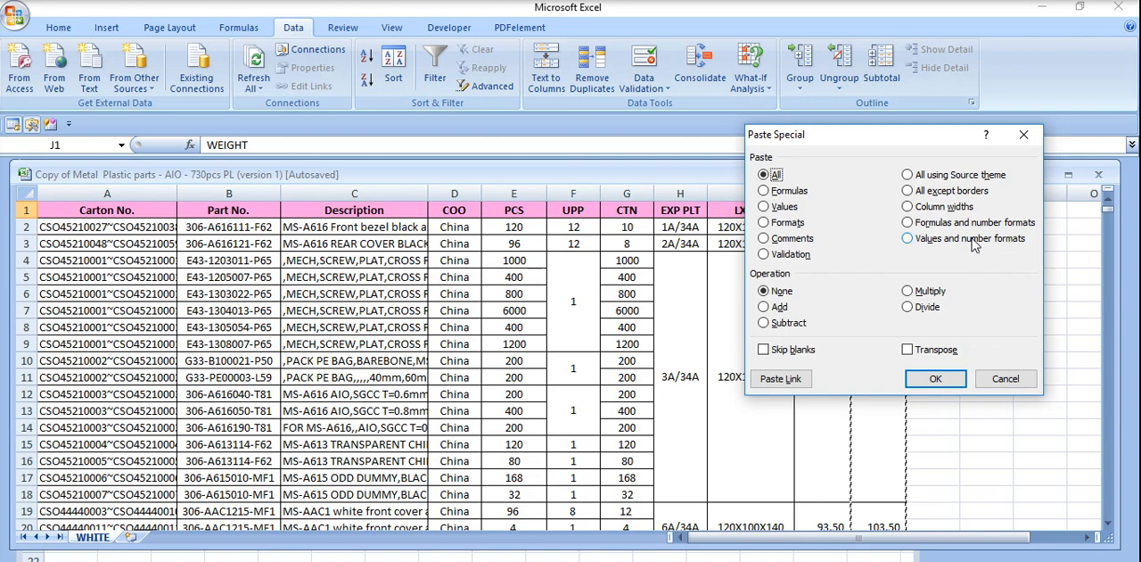
{"action": "left_click", "coordinate": [907, 238]}
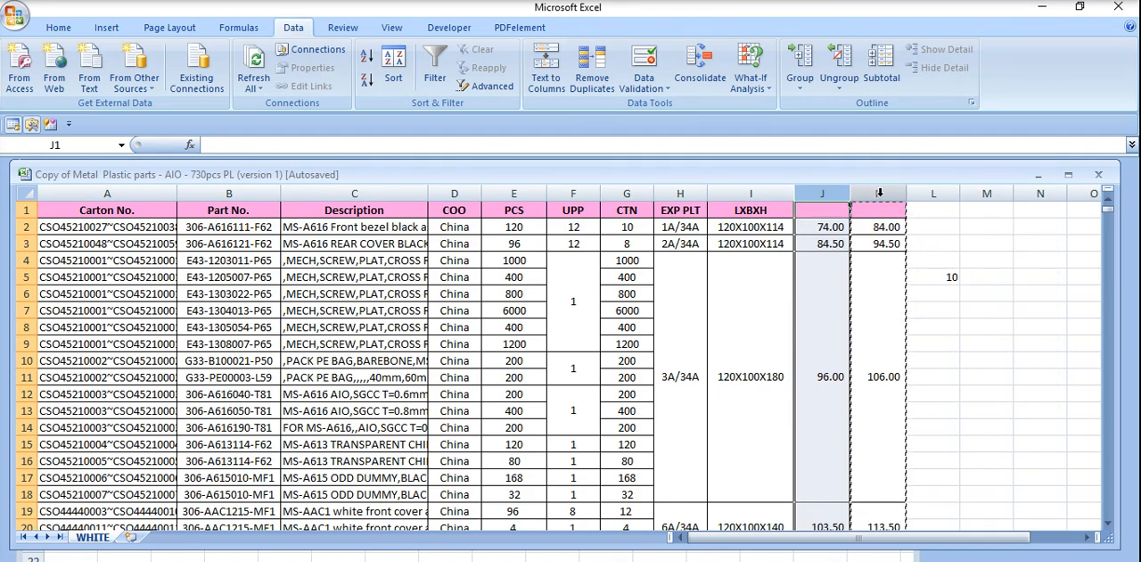
- Select helper column K and open its right-click menu
{"action": "left_click", "coordinate": [879, 209]}
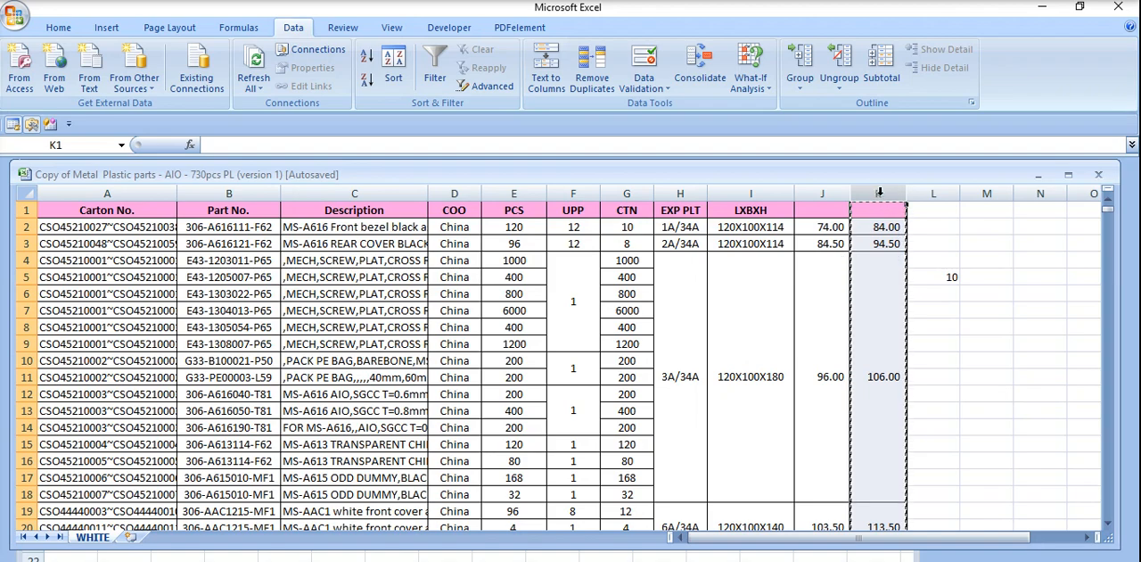
{"action": "right_click", "coordinate": [878, 193]}
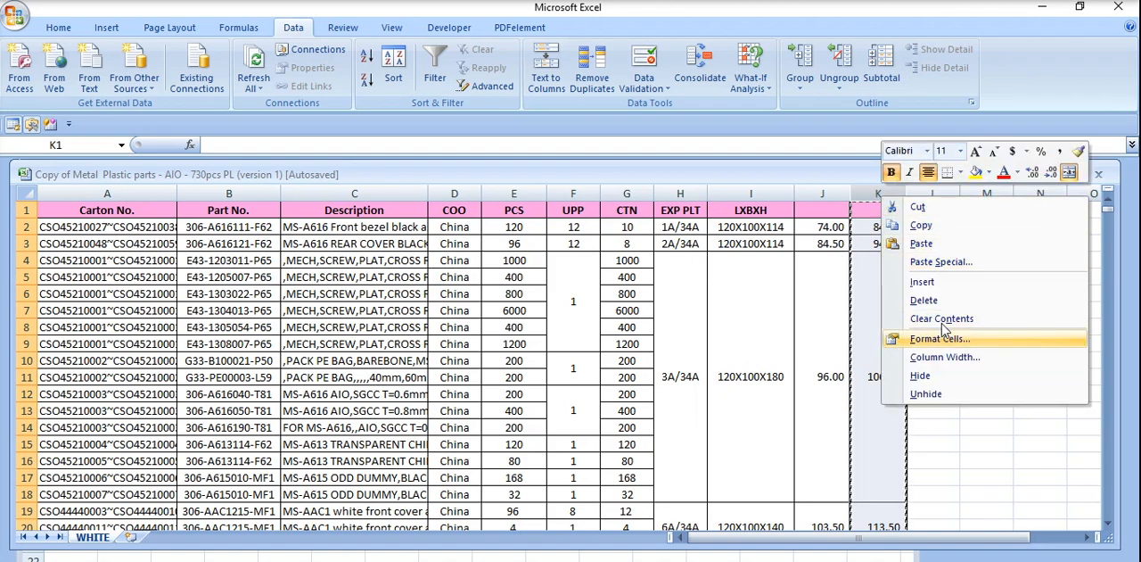